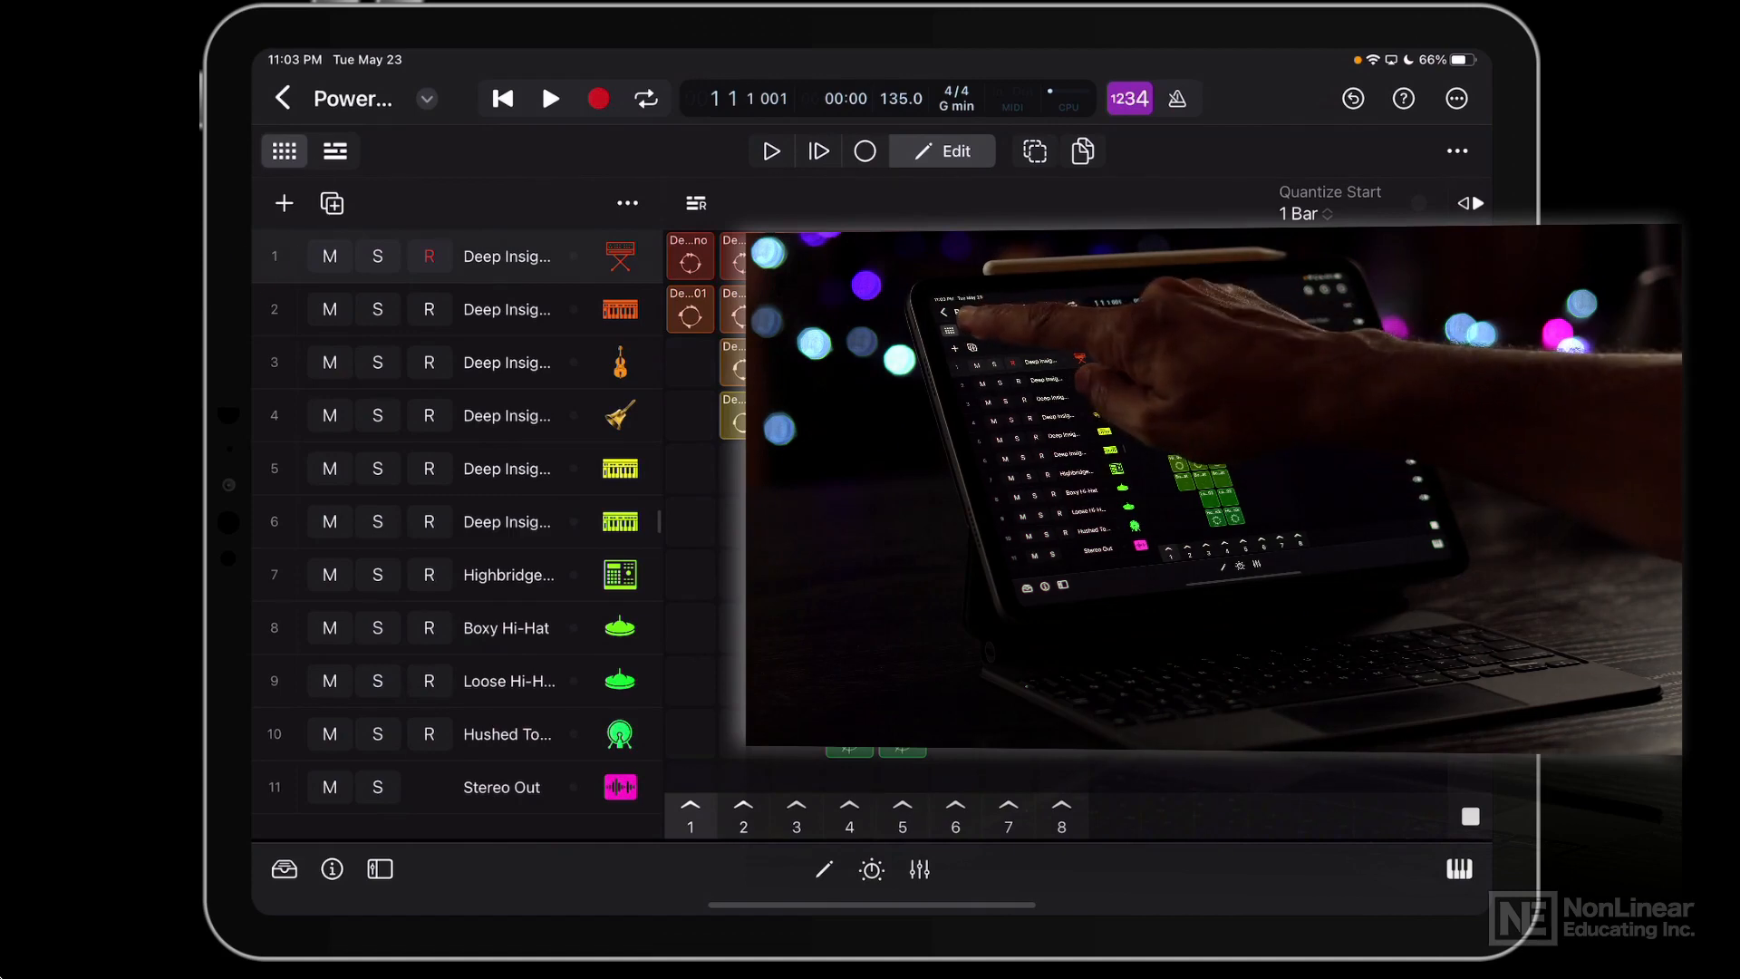
# Copy the Synth Bells 01 loop and paste it into the empty scene 5 cell.
pyautogui.click(334, 150)
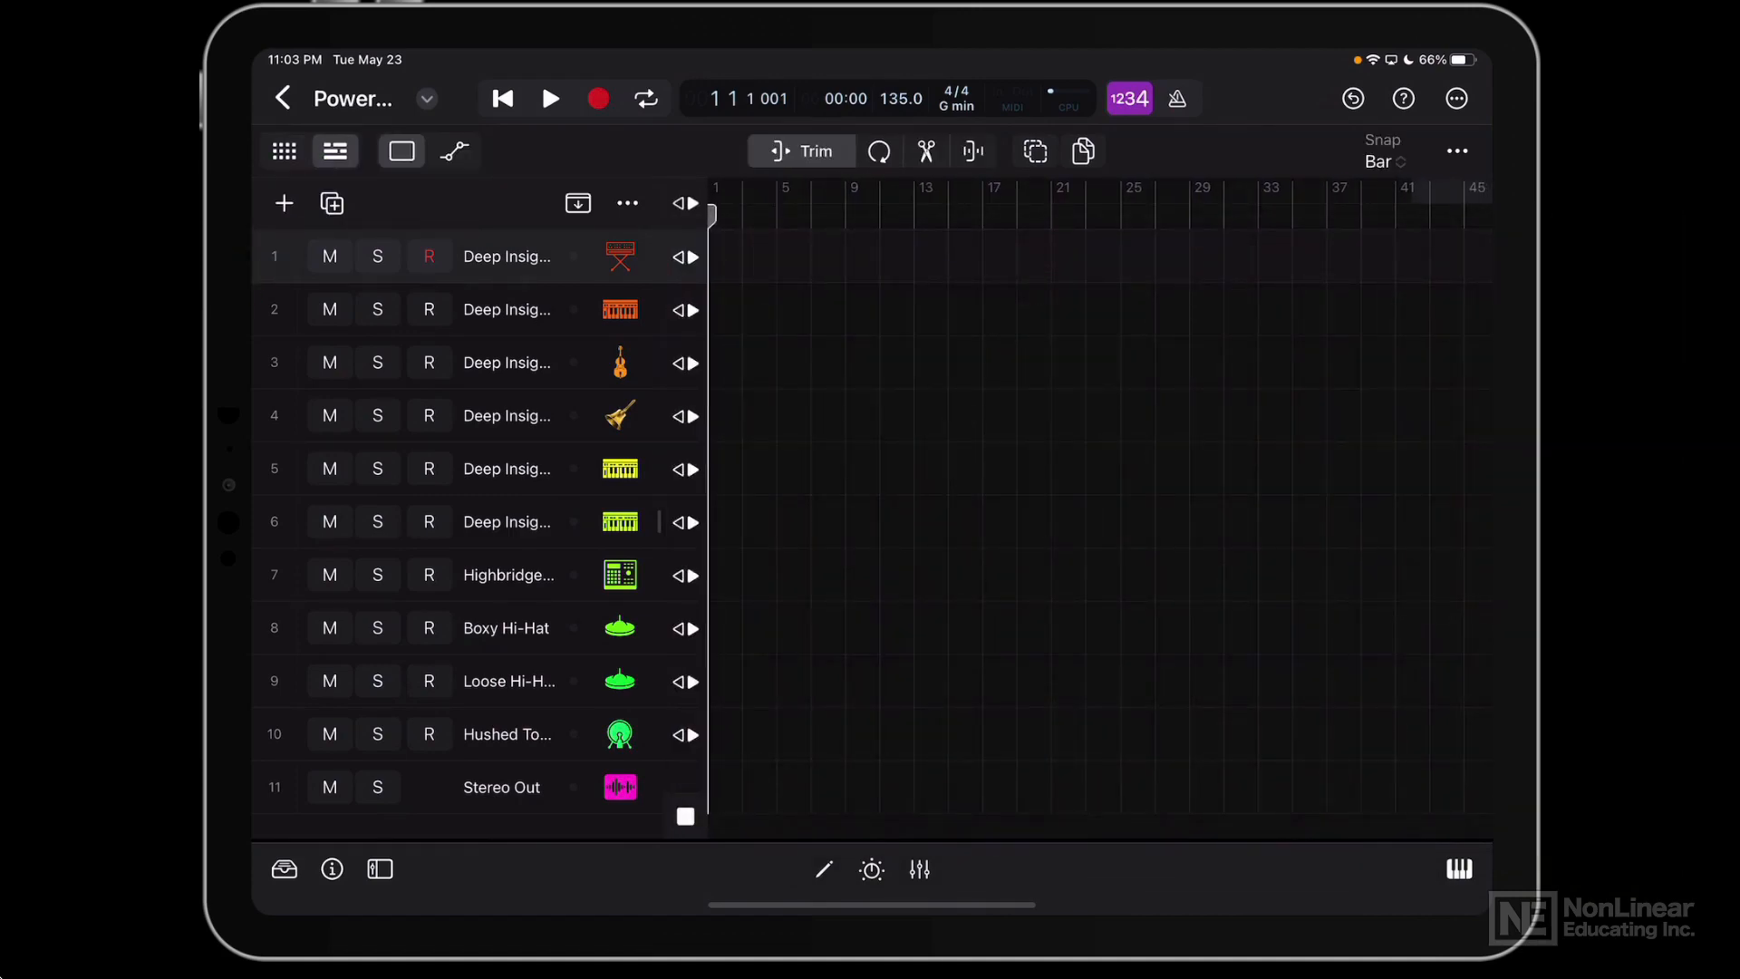
pyautogui.click(283, 150)
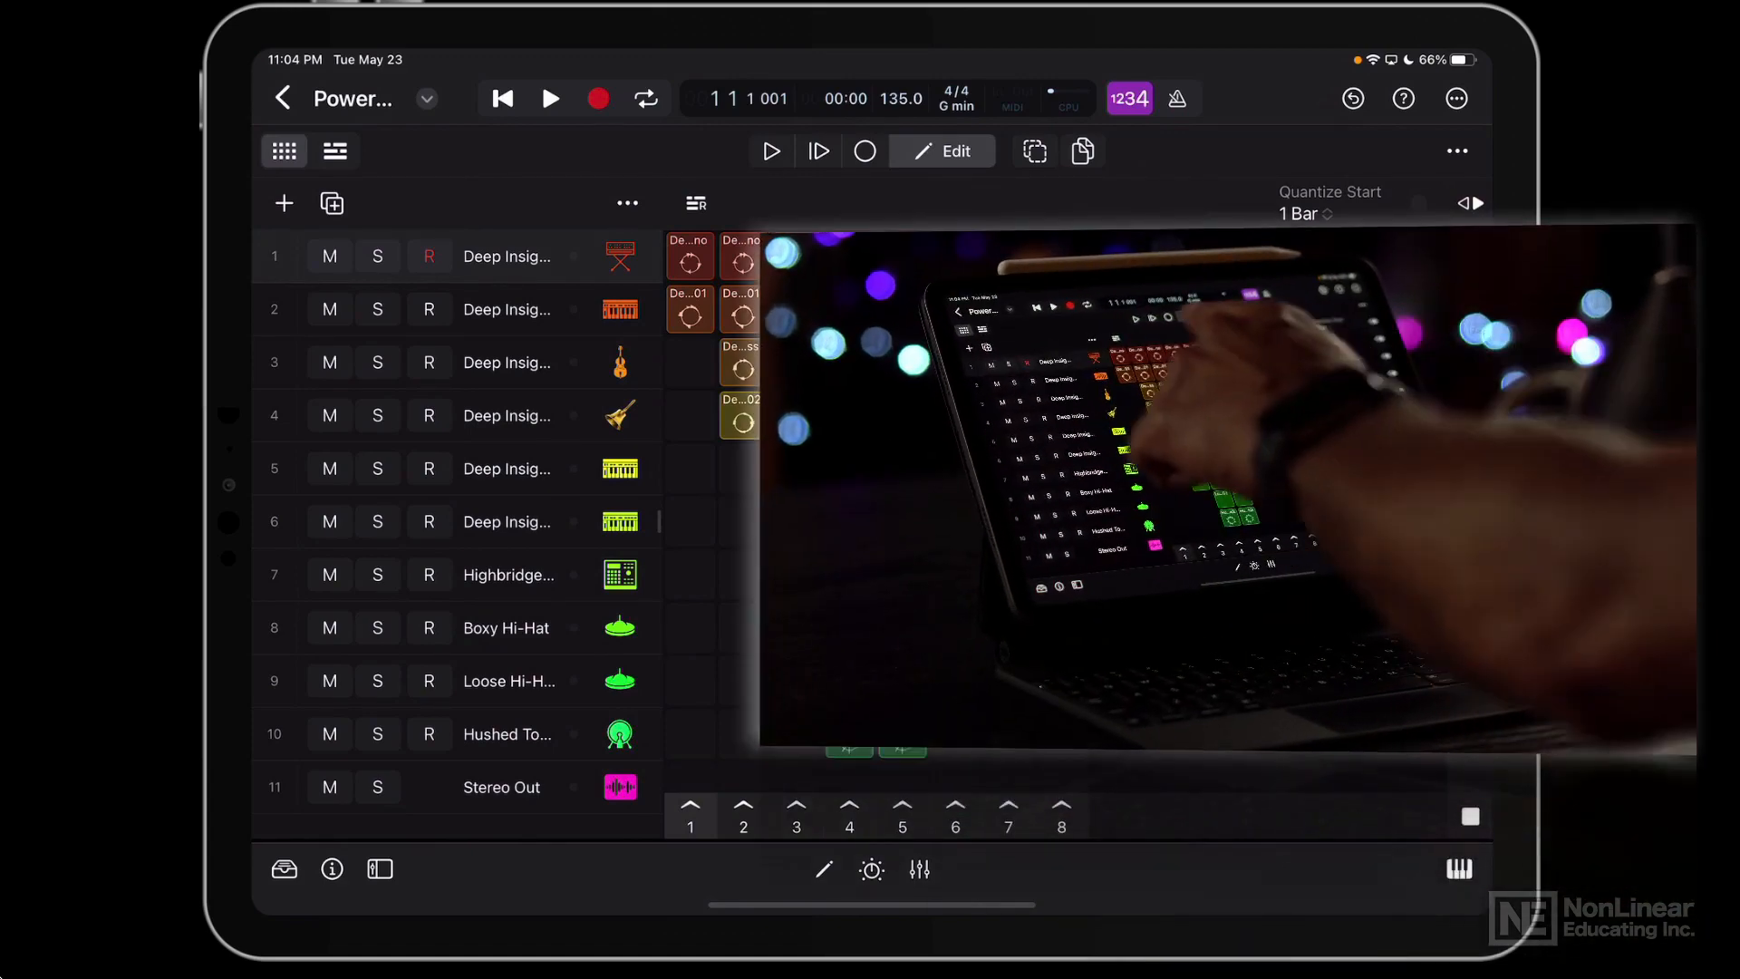
pyautogui.click(694, 203)
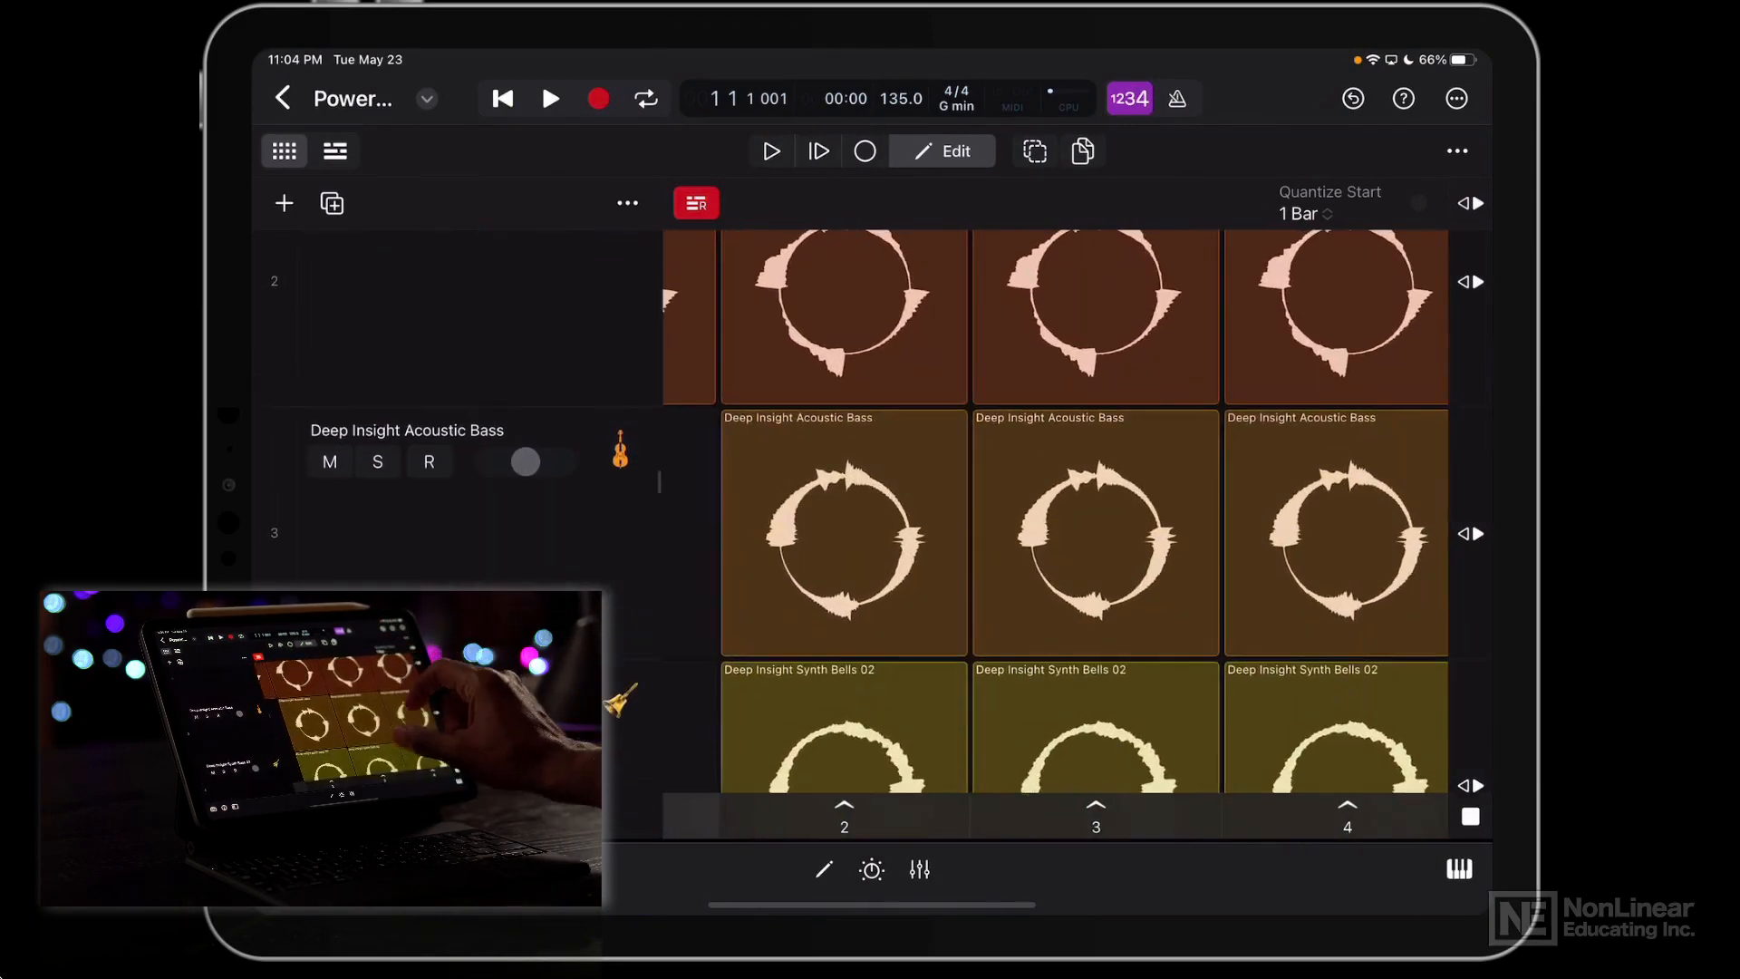
pyautogui.scroll(3)
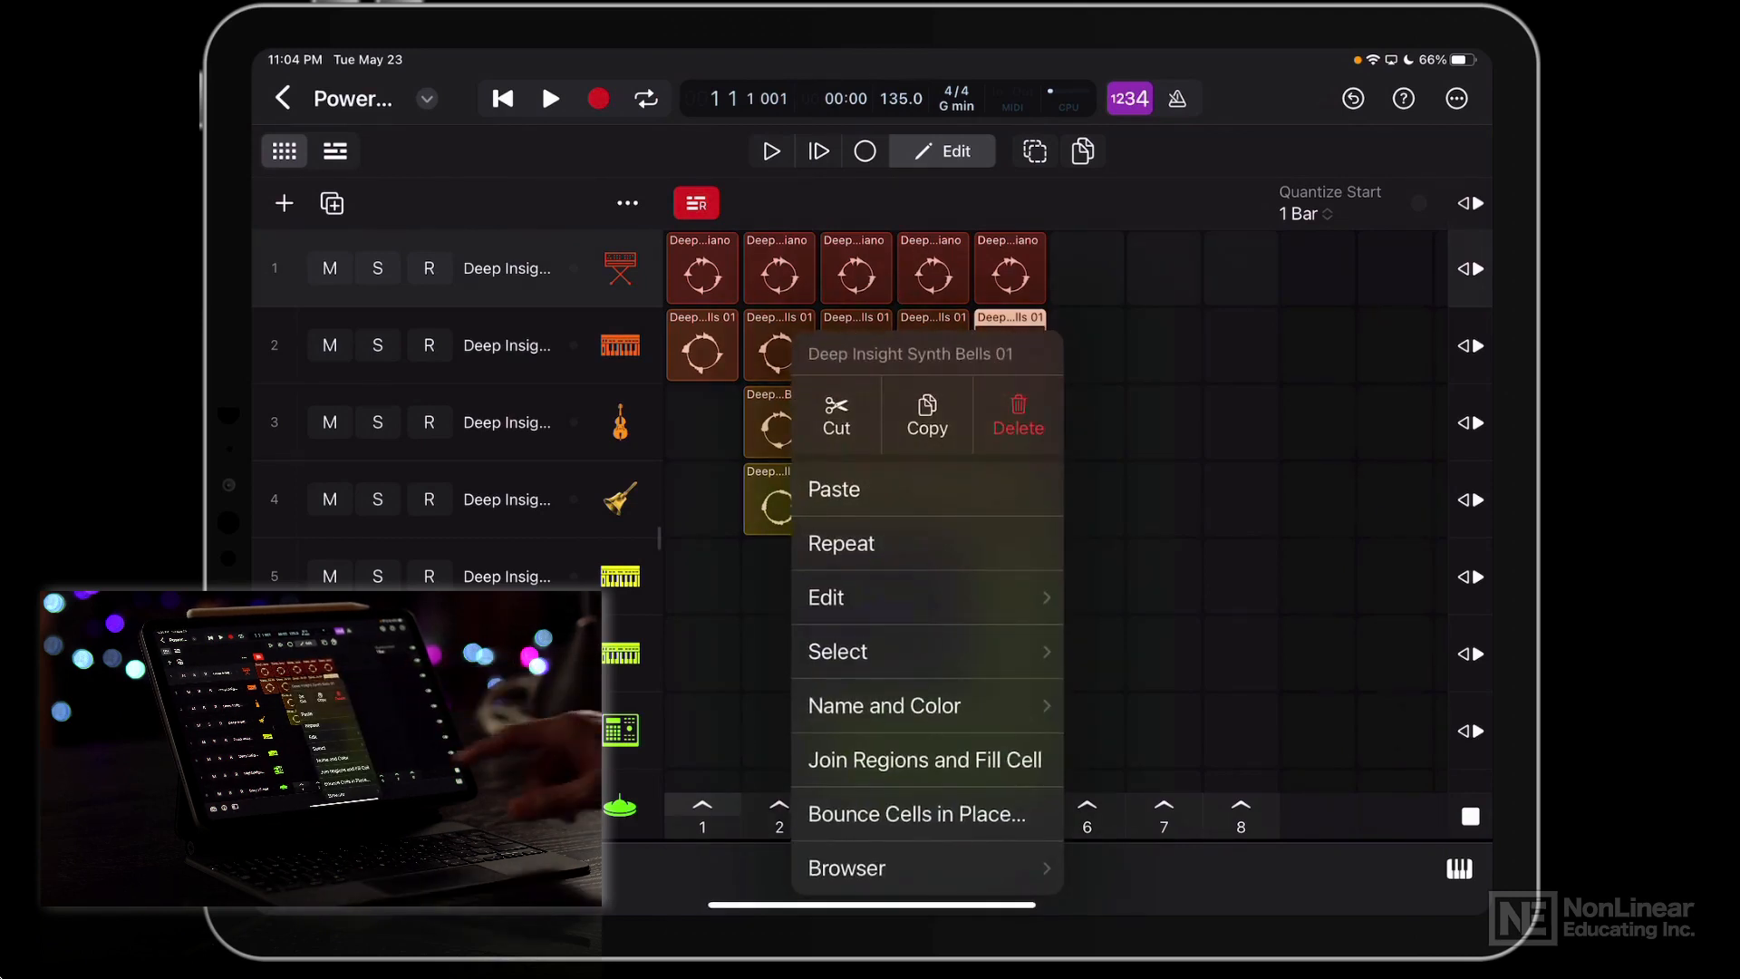
pyautogui.click(827, 597)
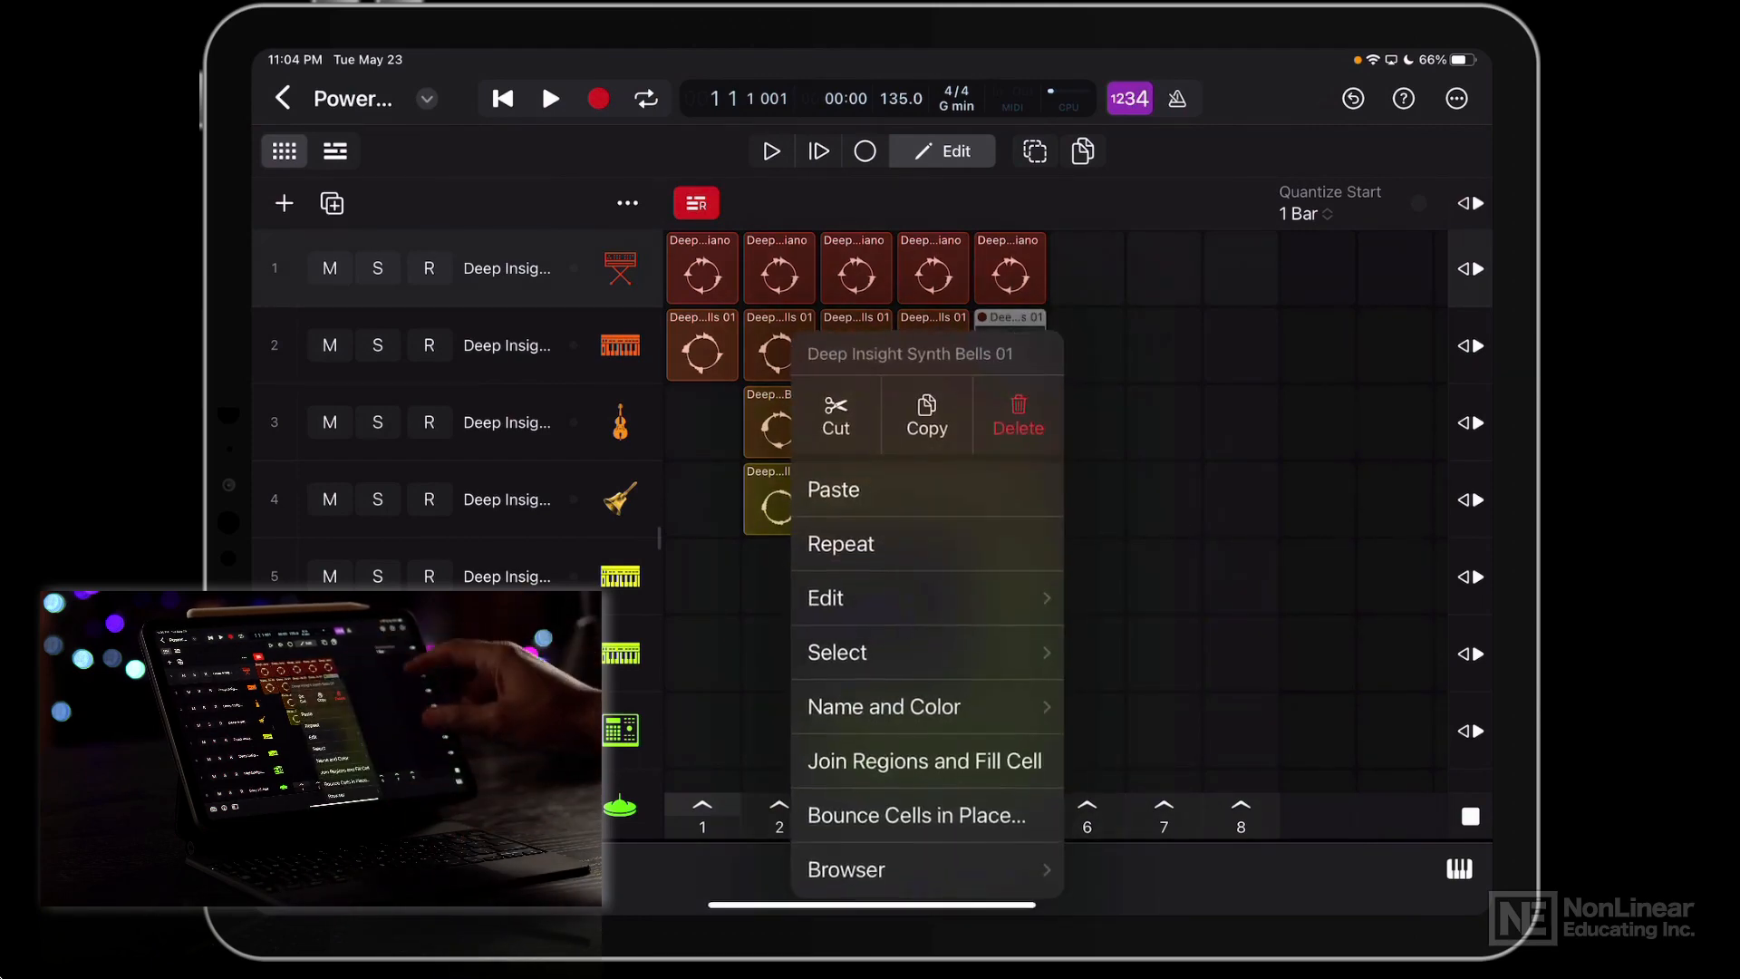
pyautogui.click(826, 596)
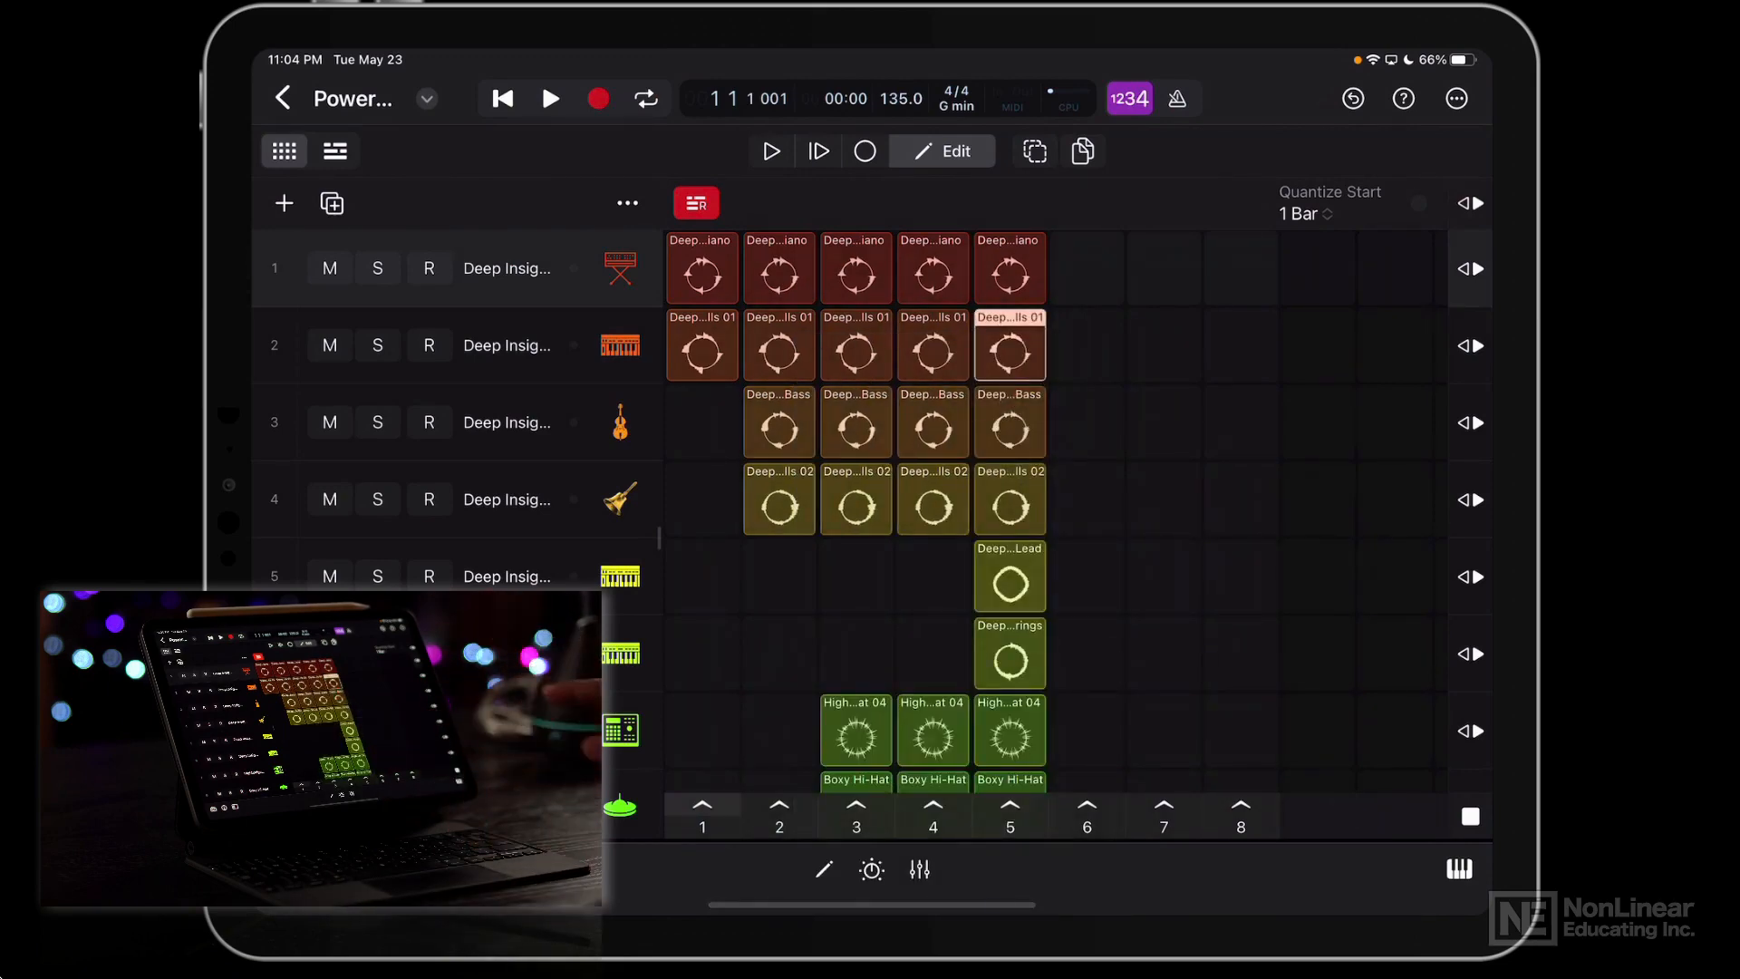
# Leave Edit mode so the grid switches to Trigger mode.
pyautogui.click(941, 151)
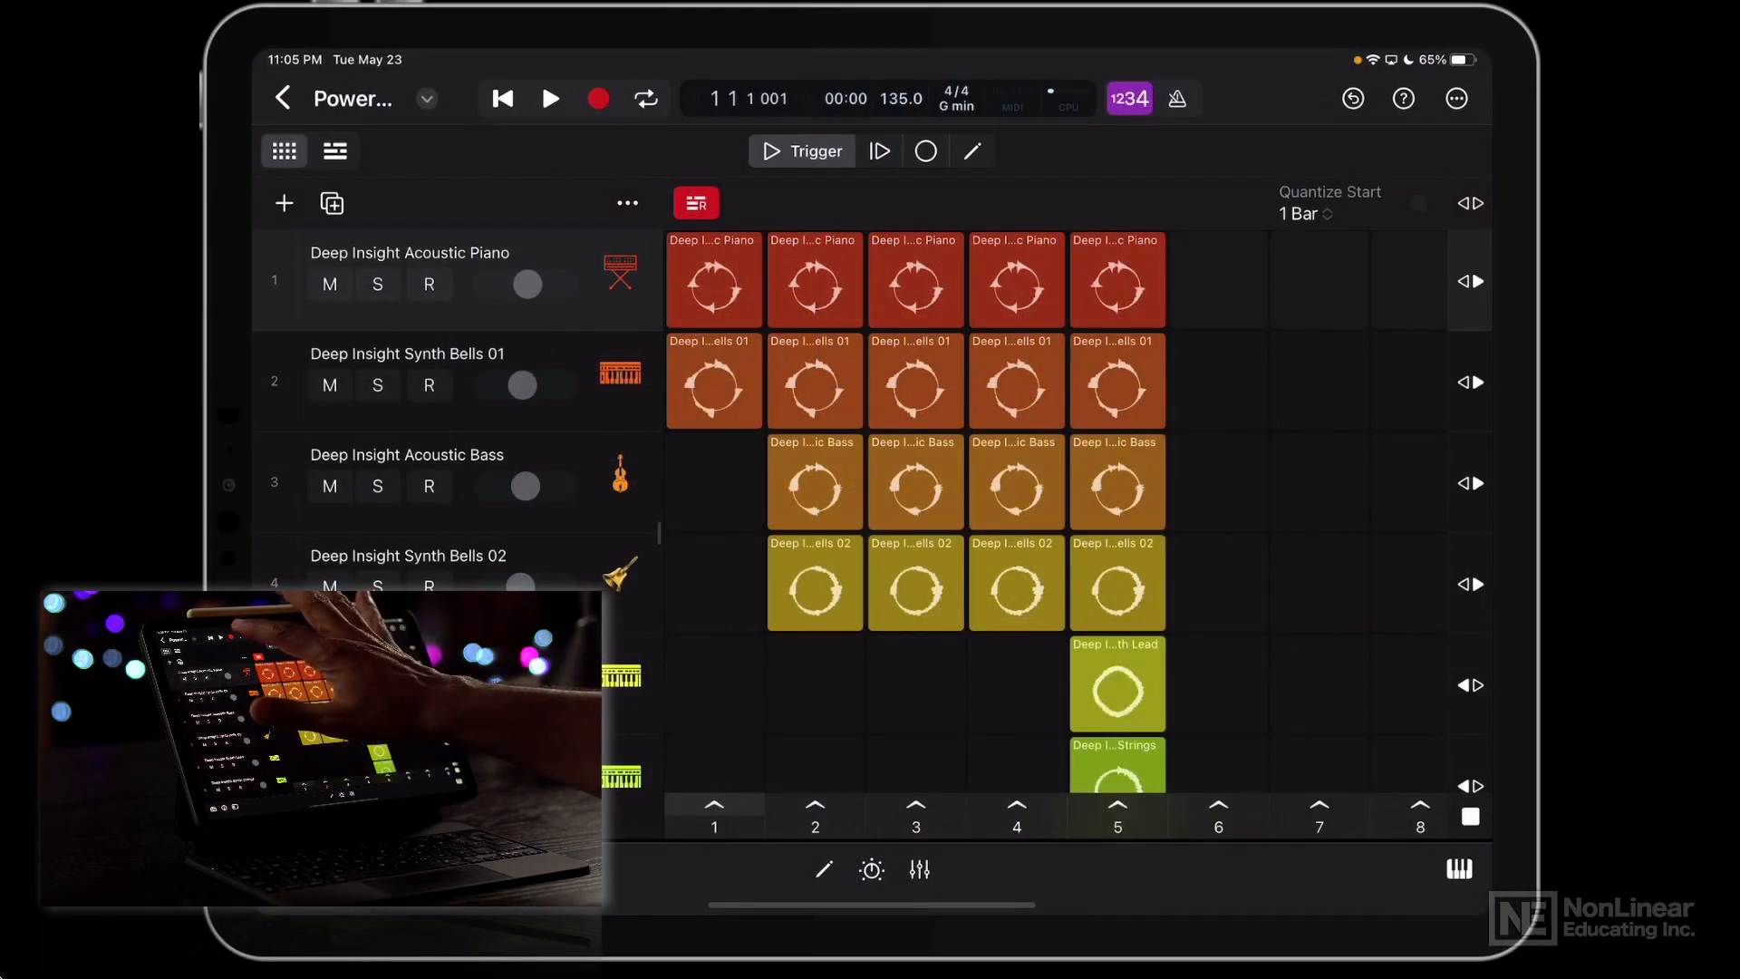
# Record scenes 1 through 5 triggered in order, checking the tracks mid-performance, then stop.
pyautogui.click(551, 98)
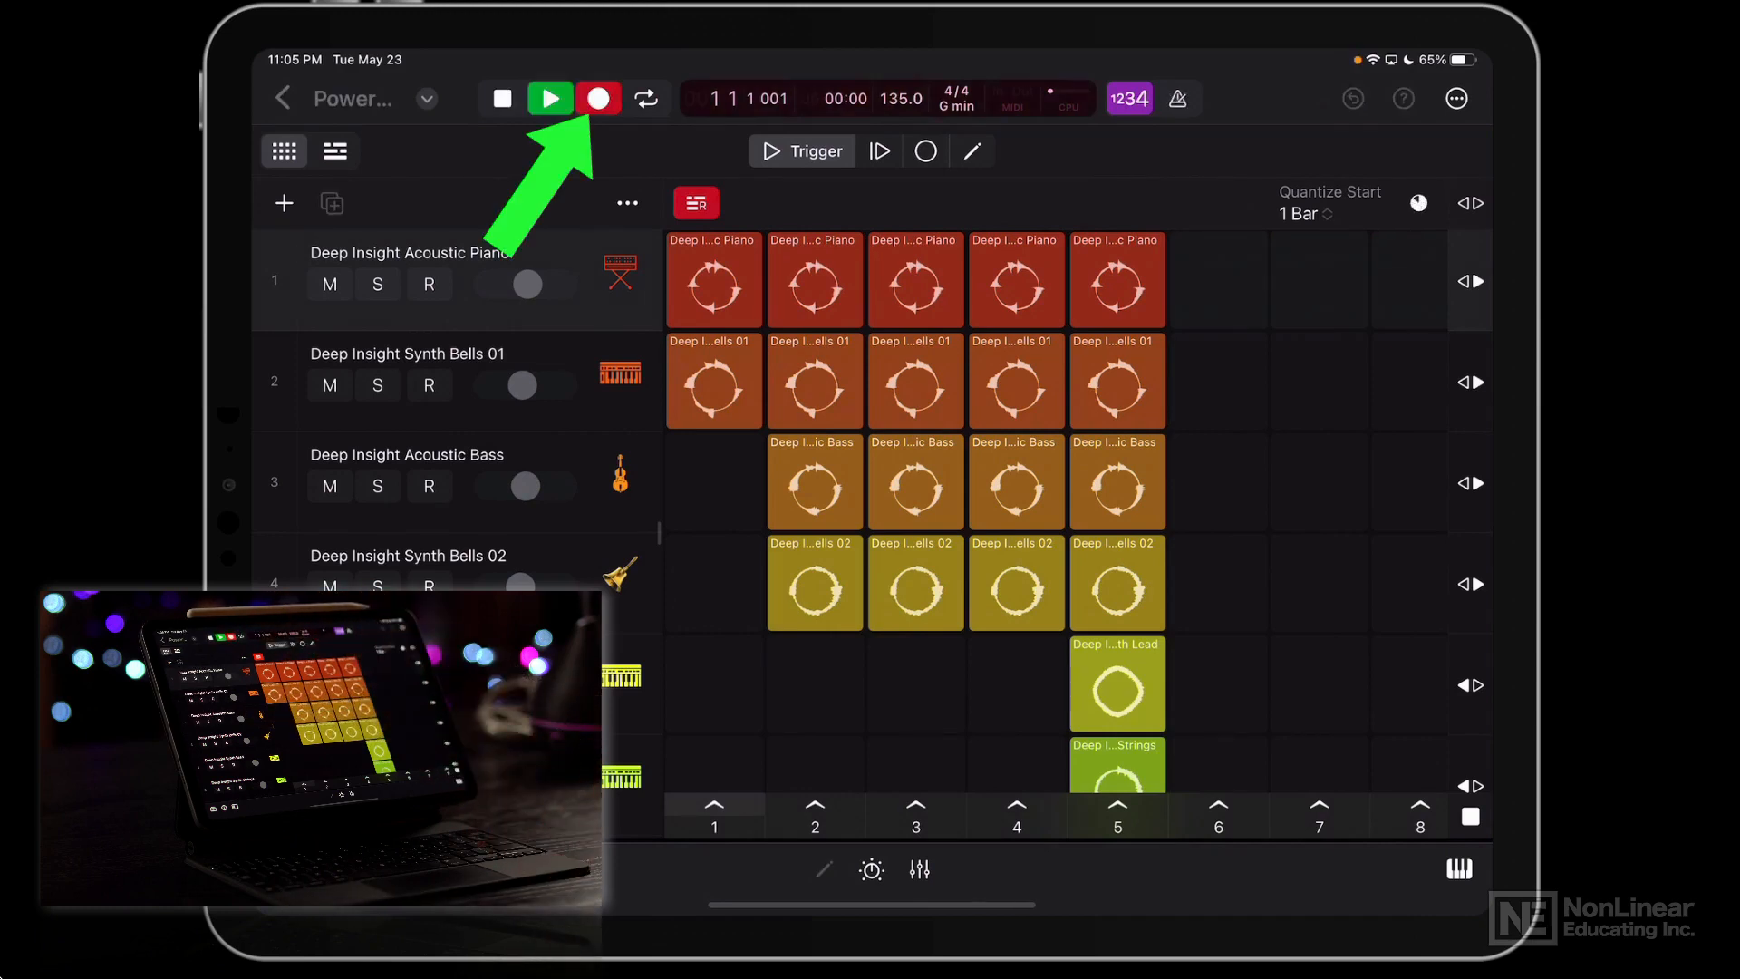
pyautogui.click(547, 97)
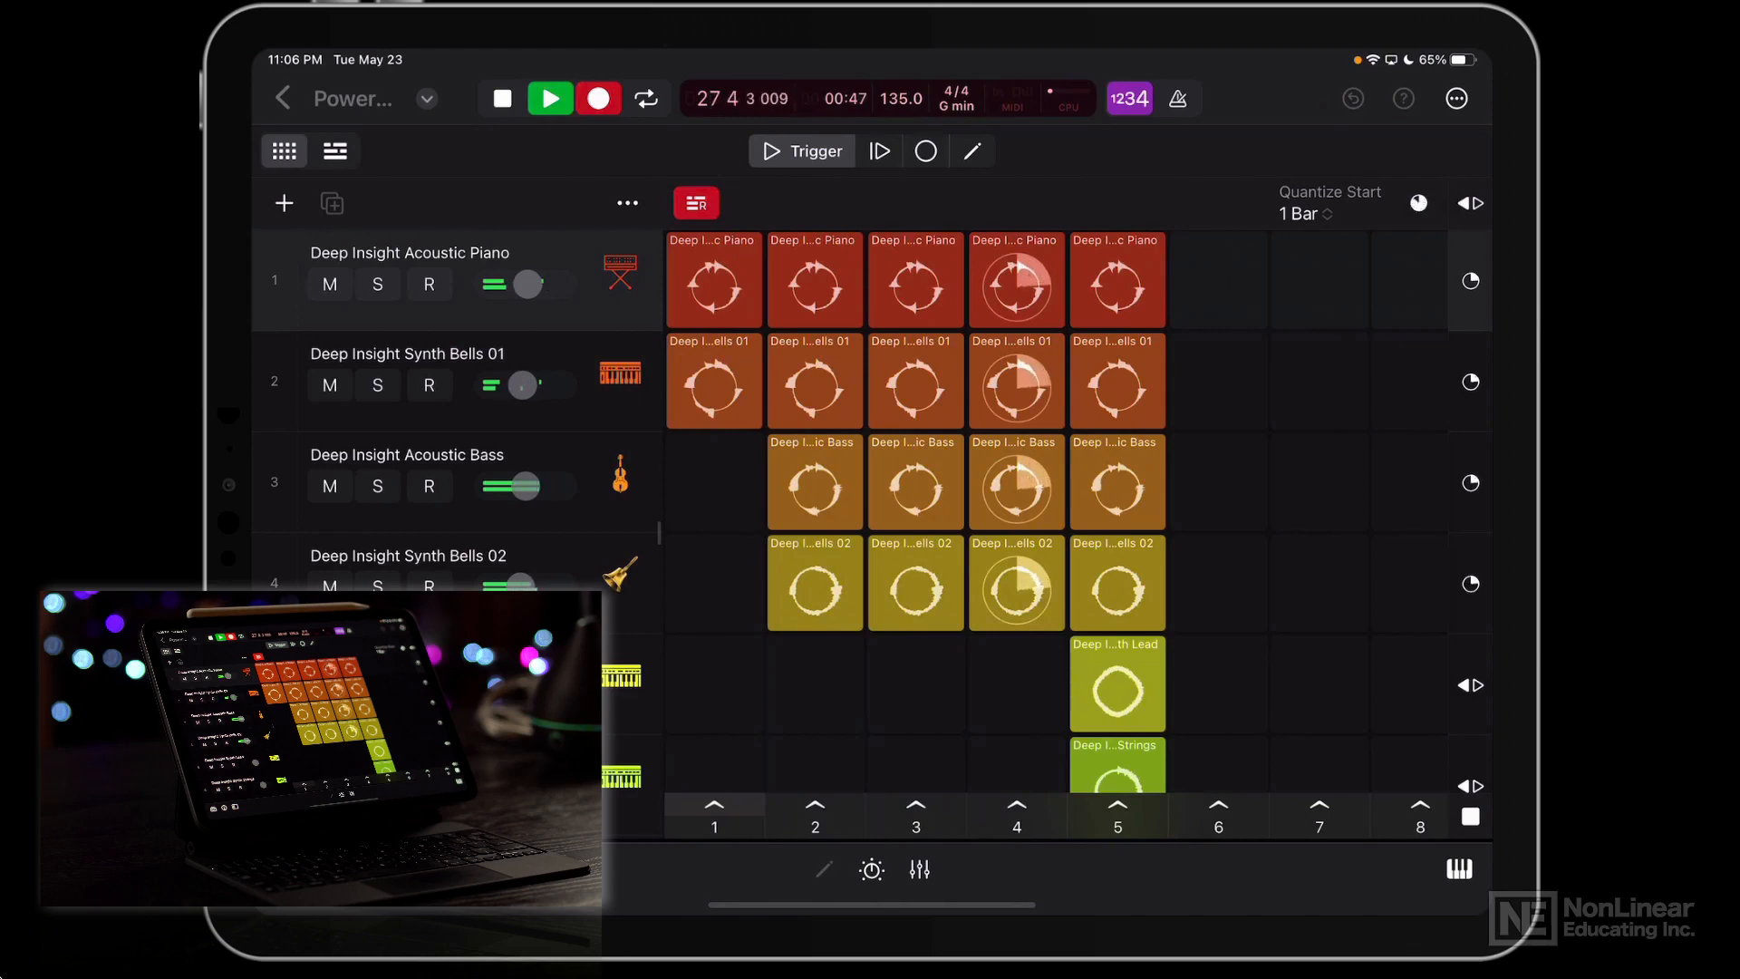
pyautogui.click(333, 150)
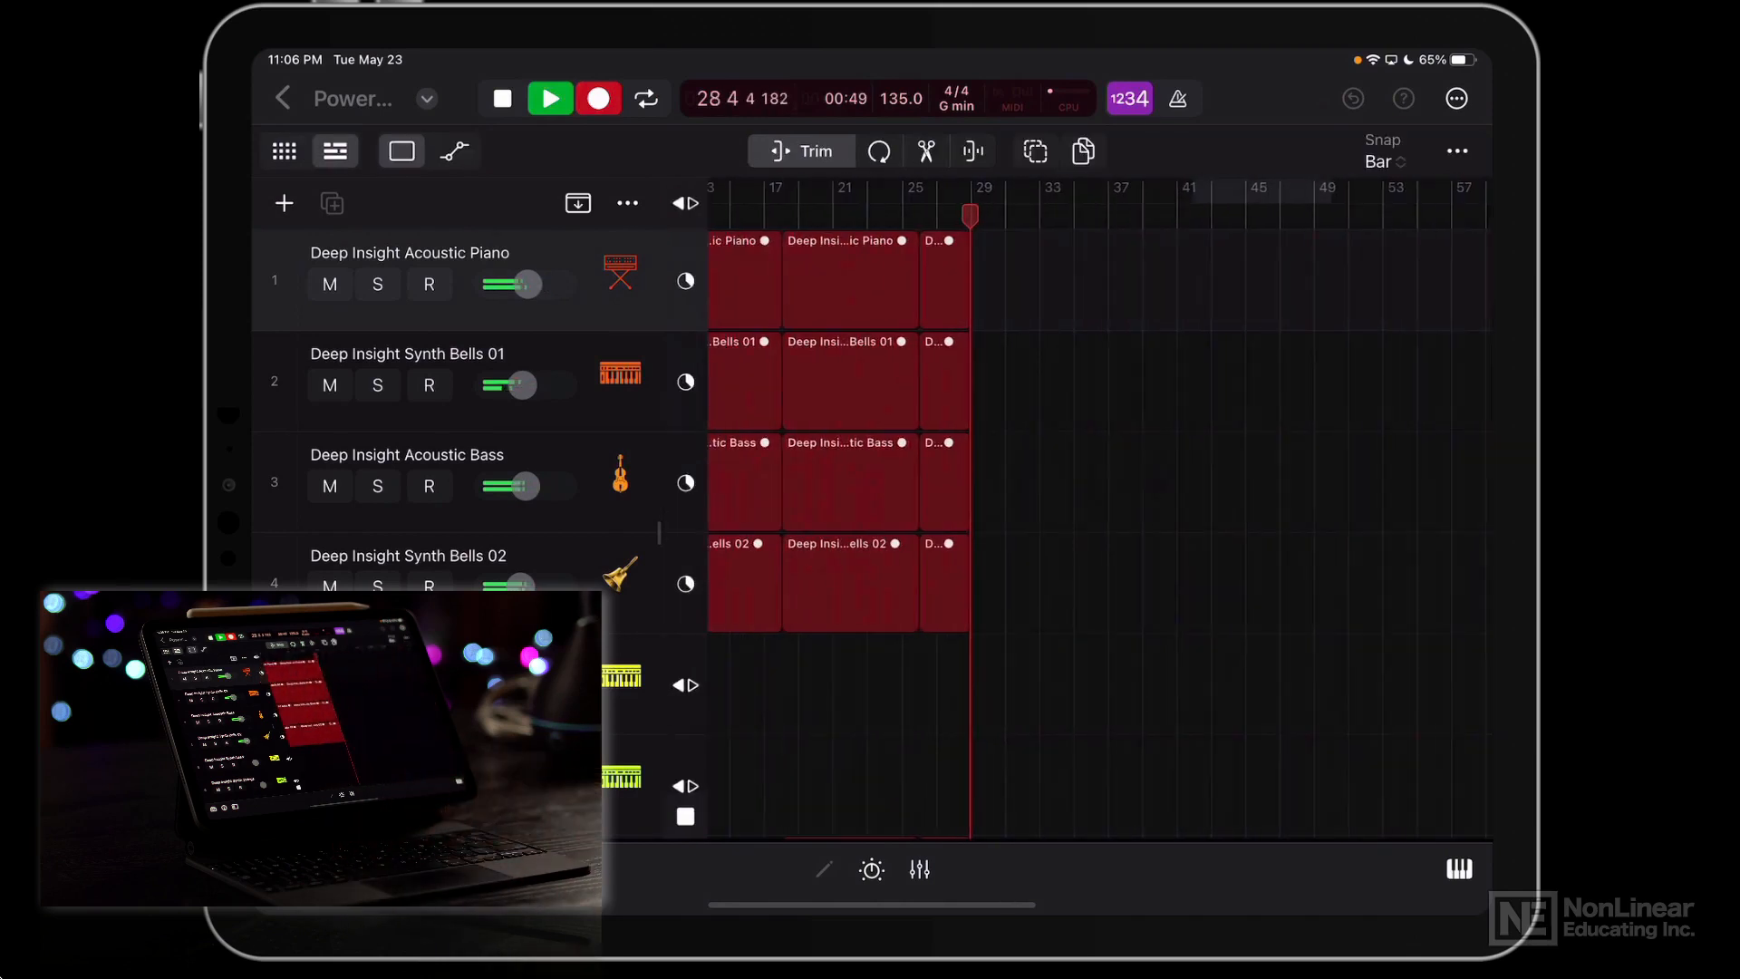
pyautogui.click(283, 150)
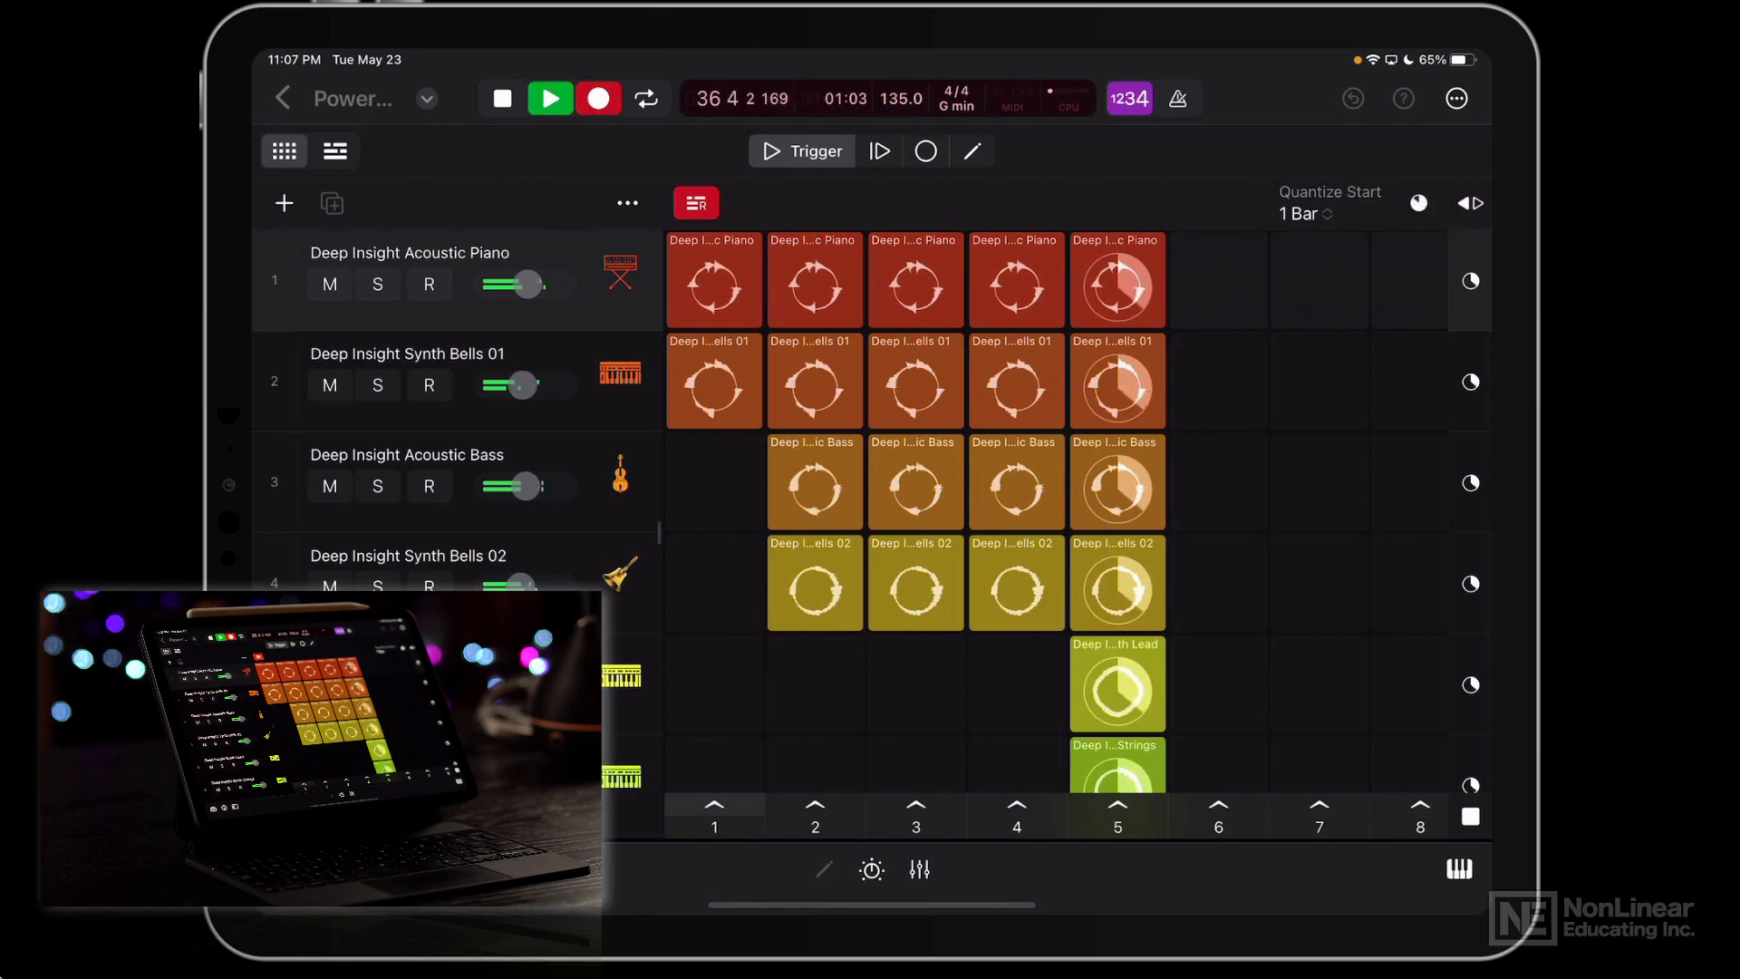
pyautogui.click(971, 151)
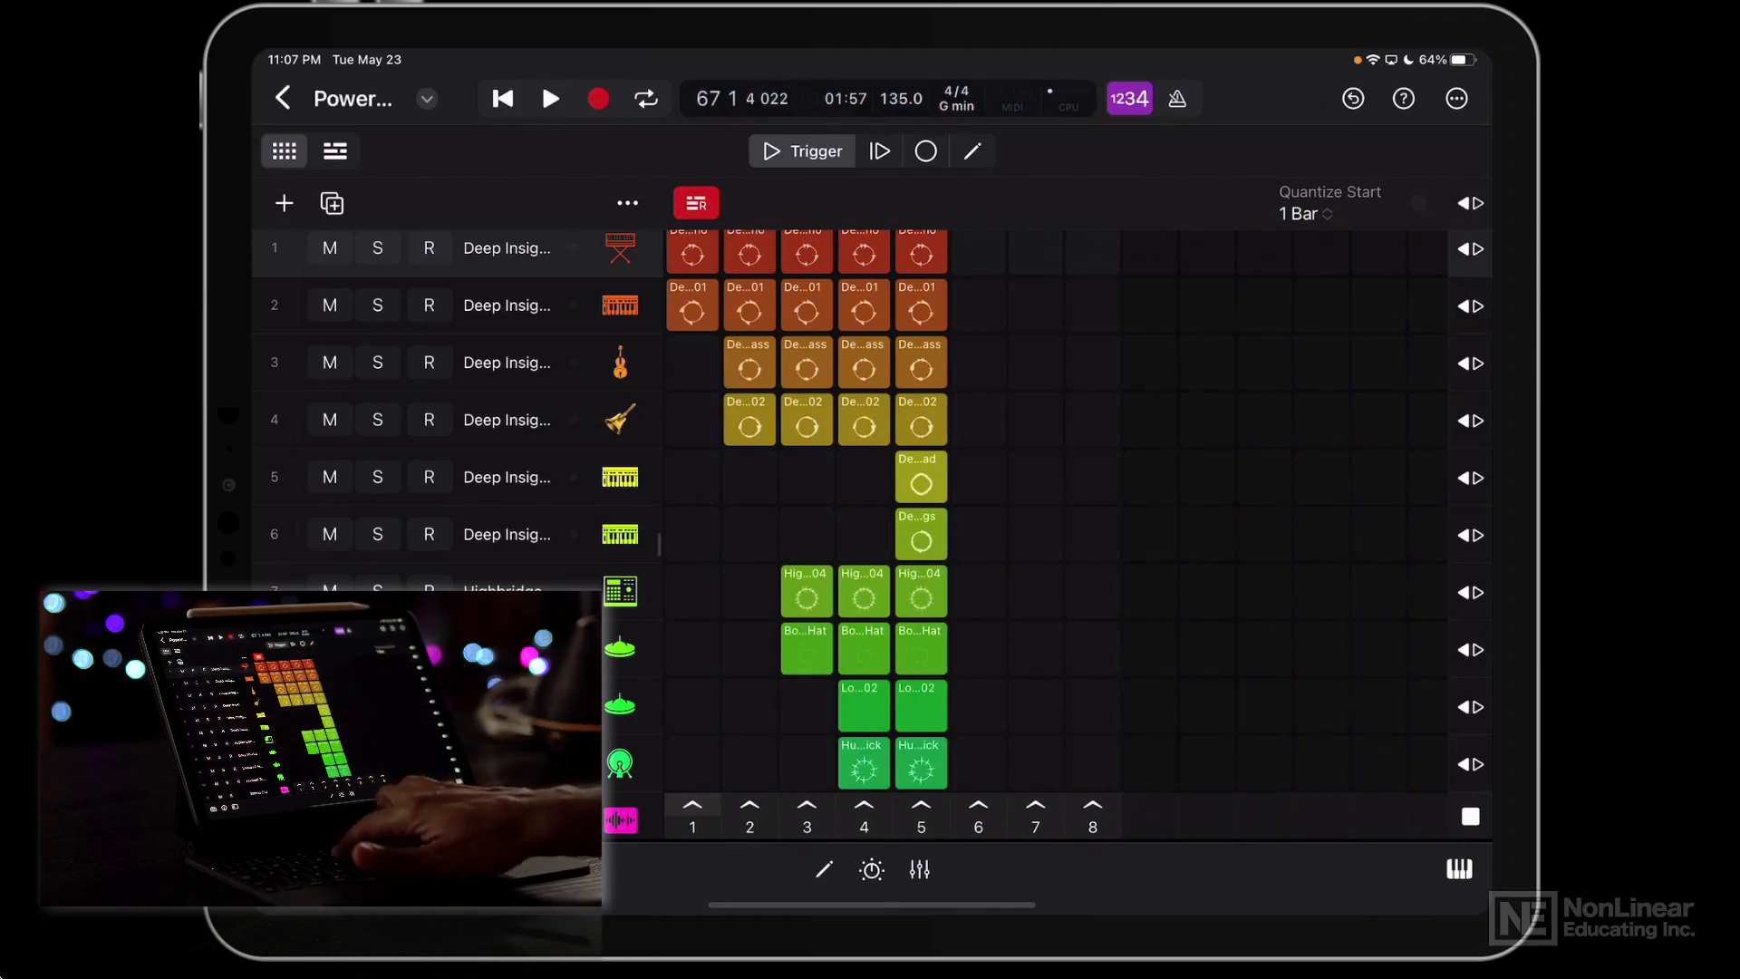
# Switch to the Tracks view with all tracks set to play their recorded regions from bar 1.
pyautogui.click(334, 151)
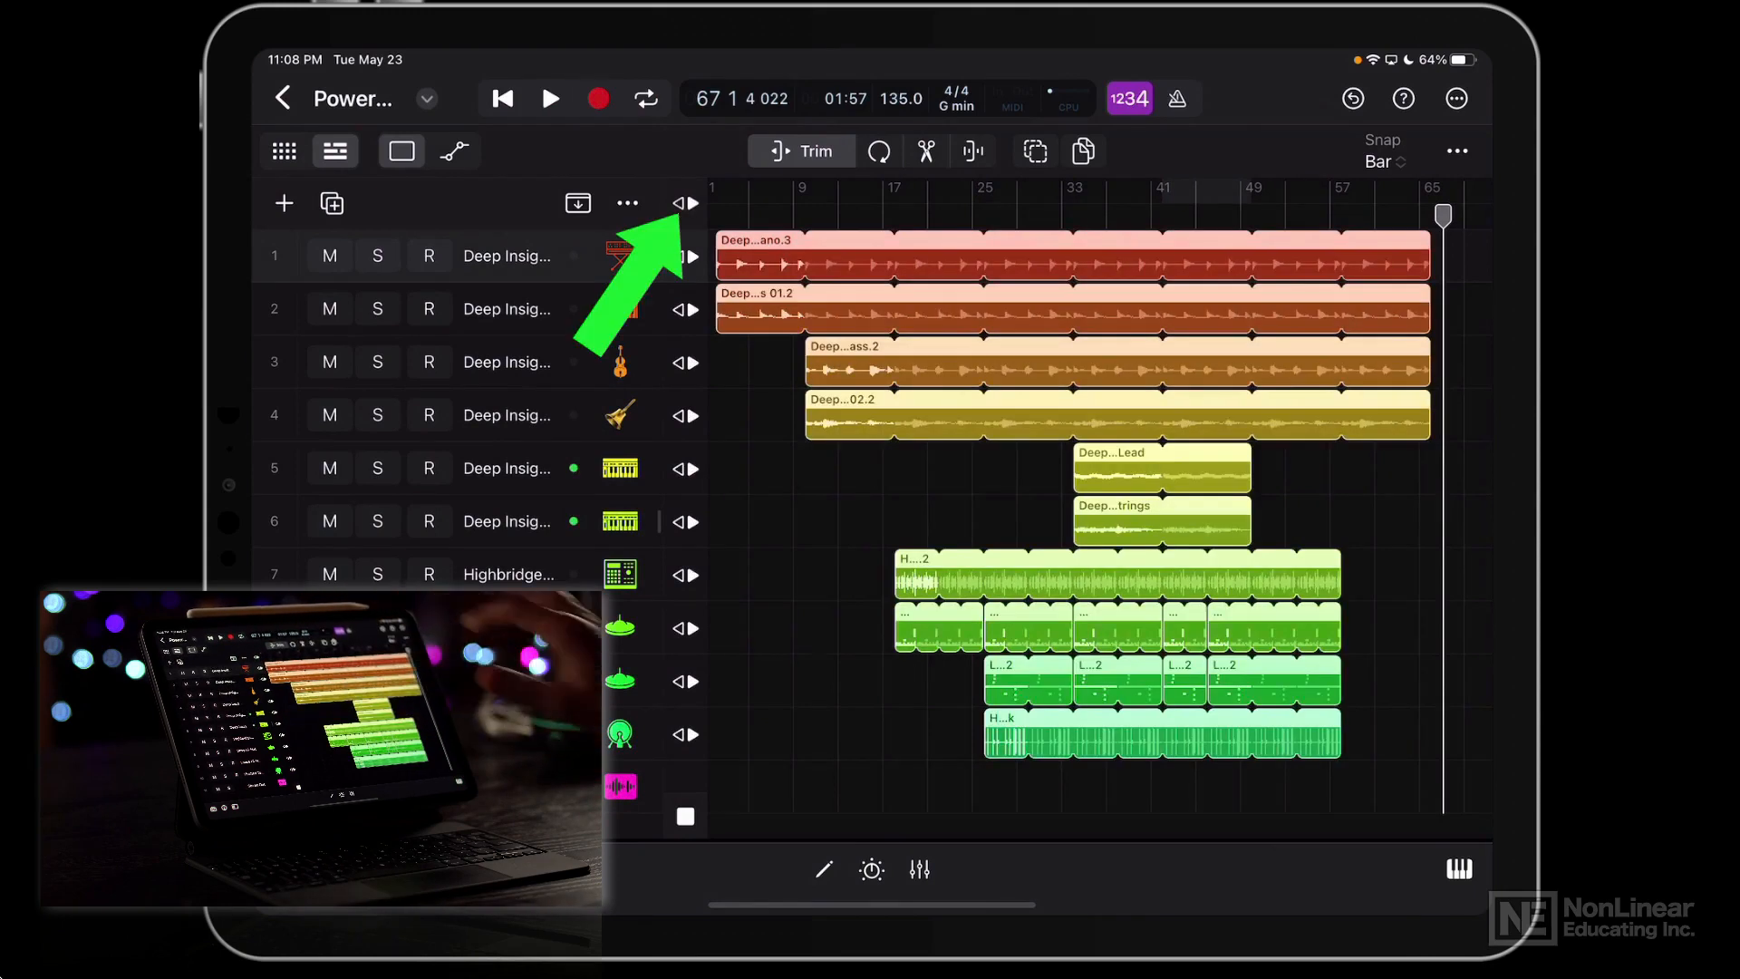
pyautogui.click(503, 98)
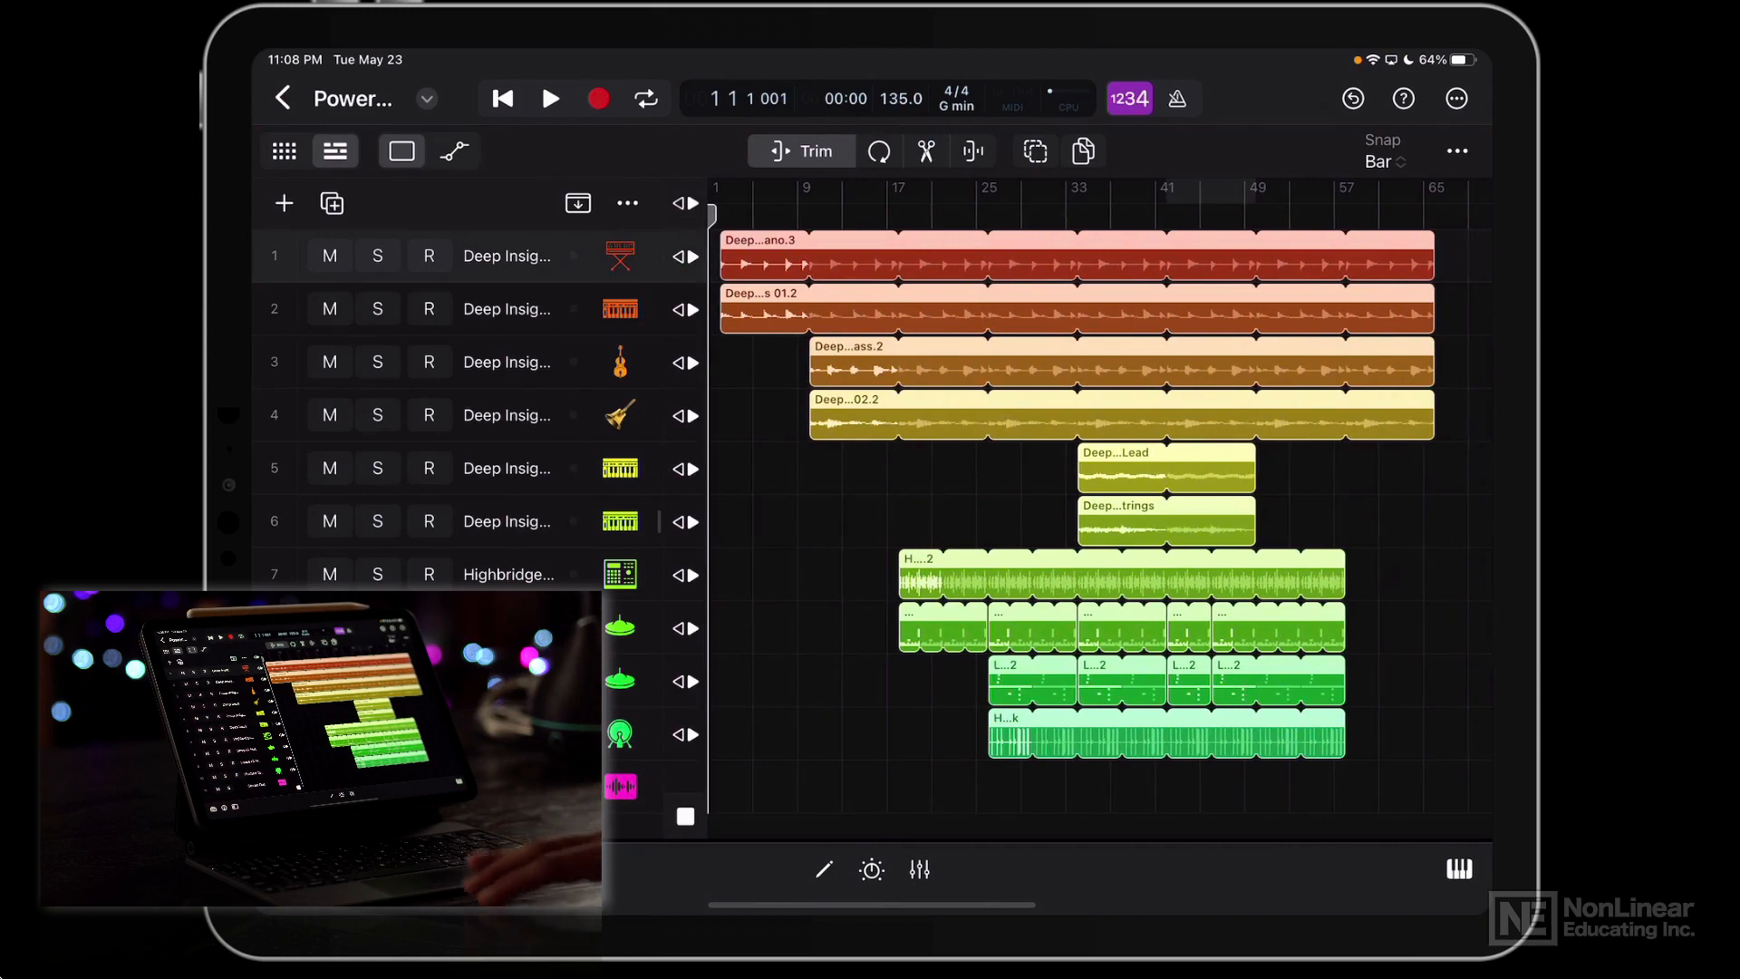
# Start playback of the recorded regions, toggling it with the spacebar.
pyautogui.click(551, 97)
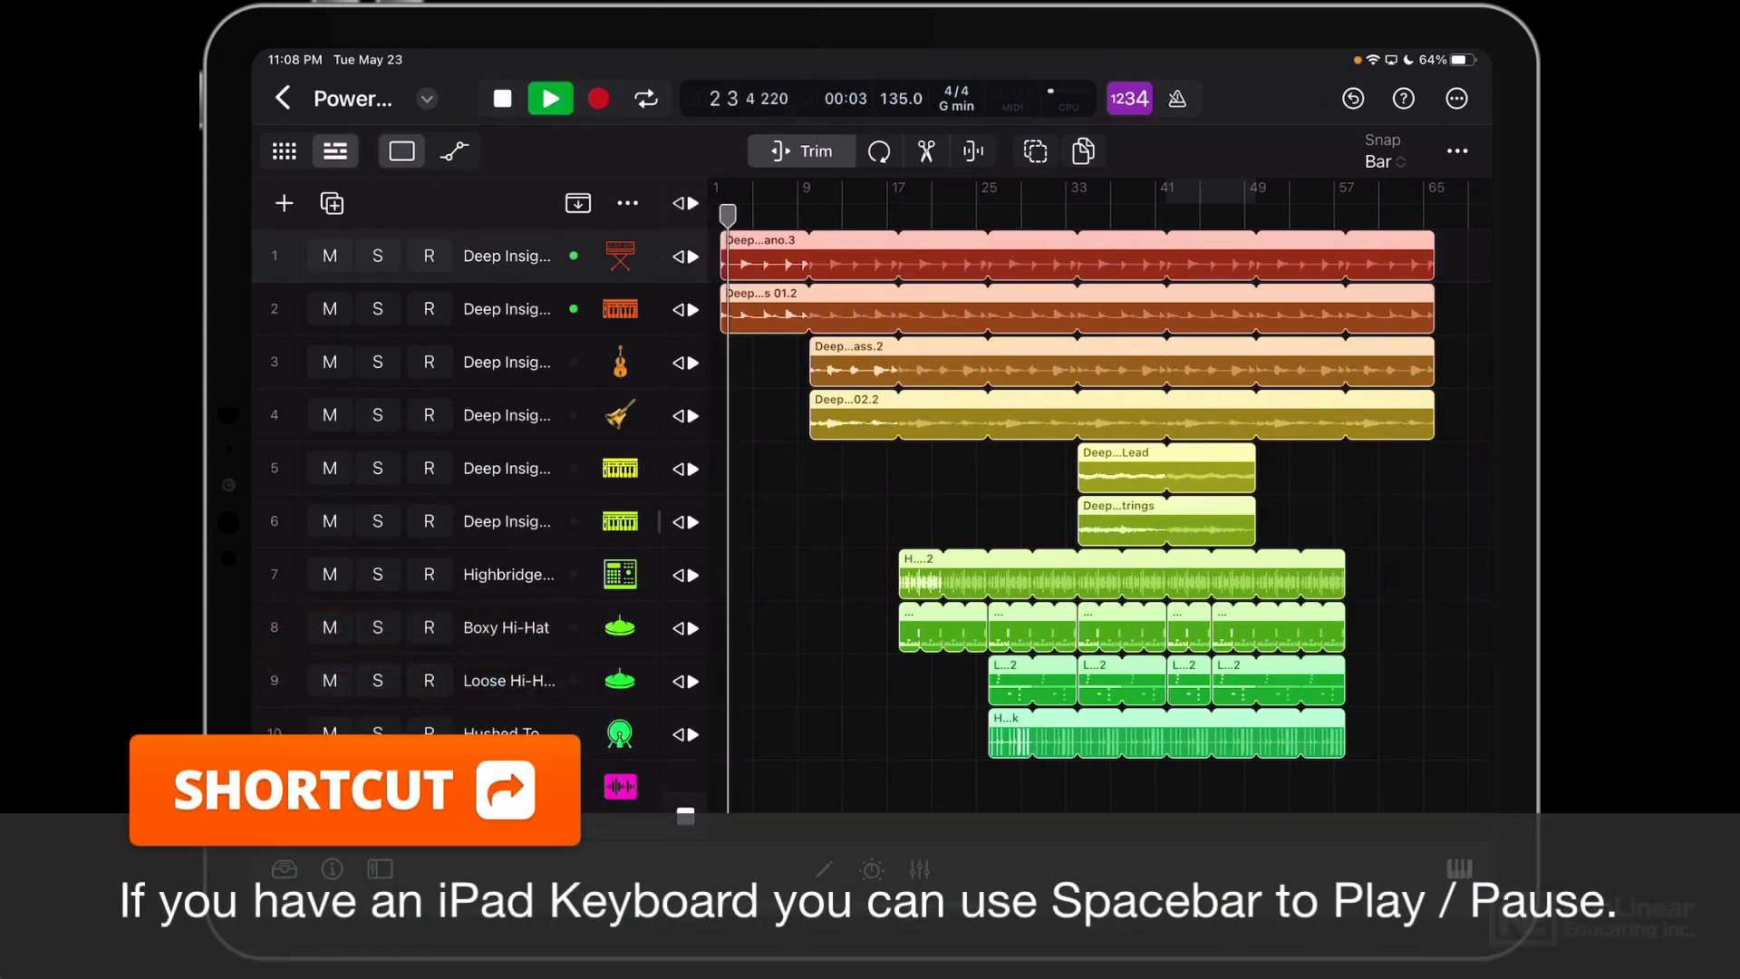
pyautogui.press('space')
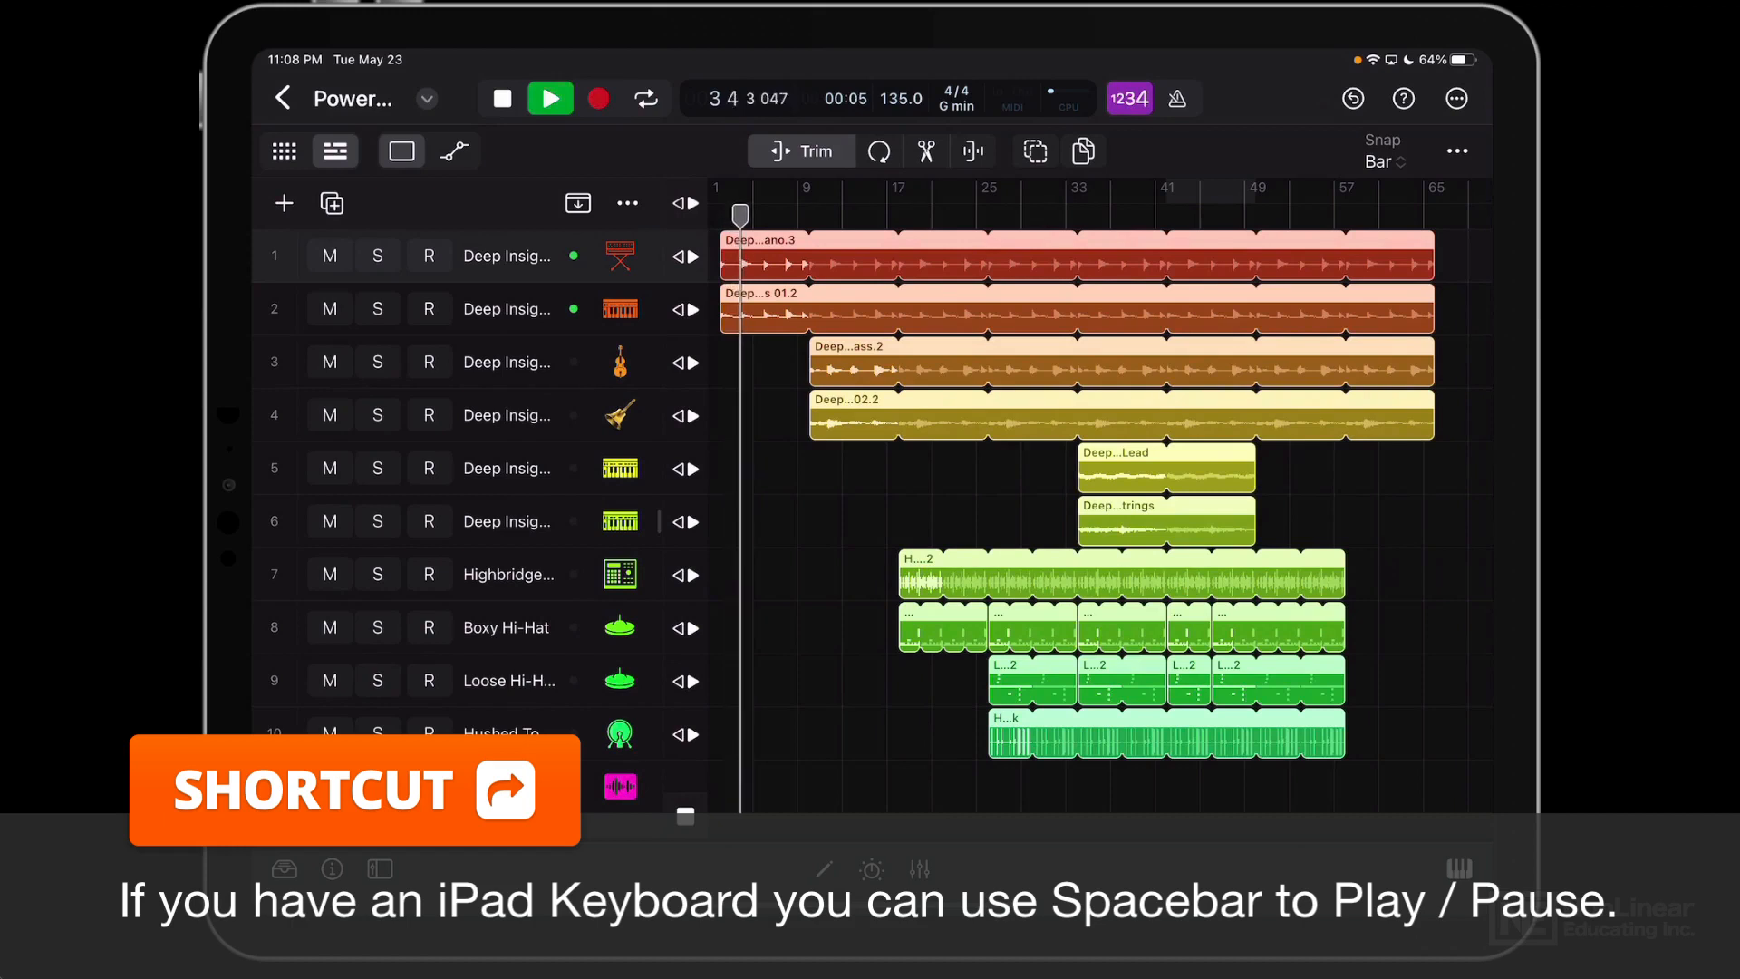
pyautogui.press('space')
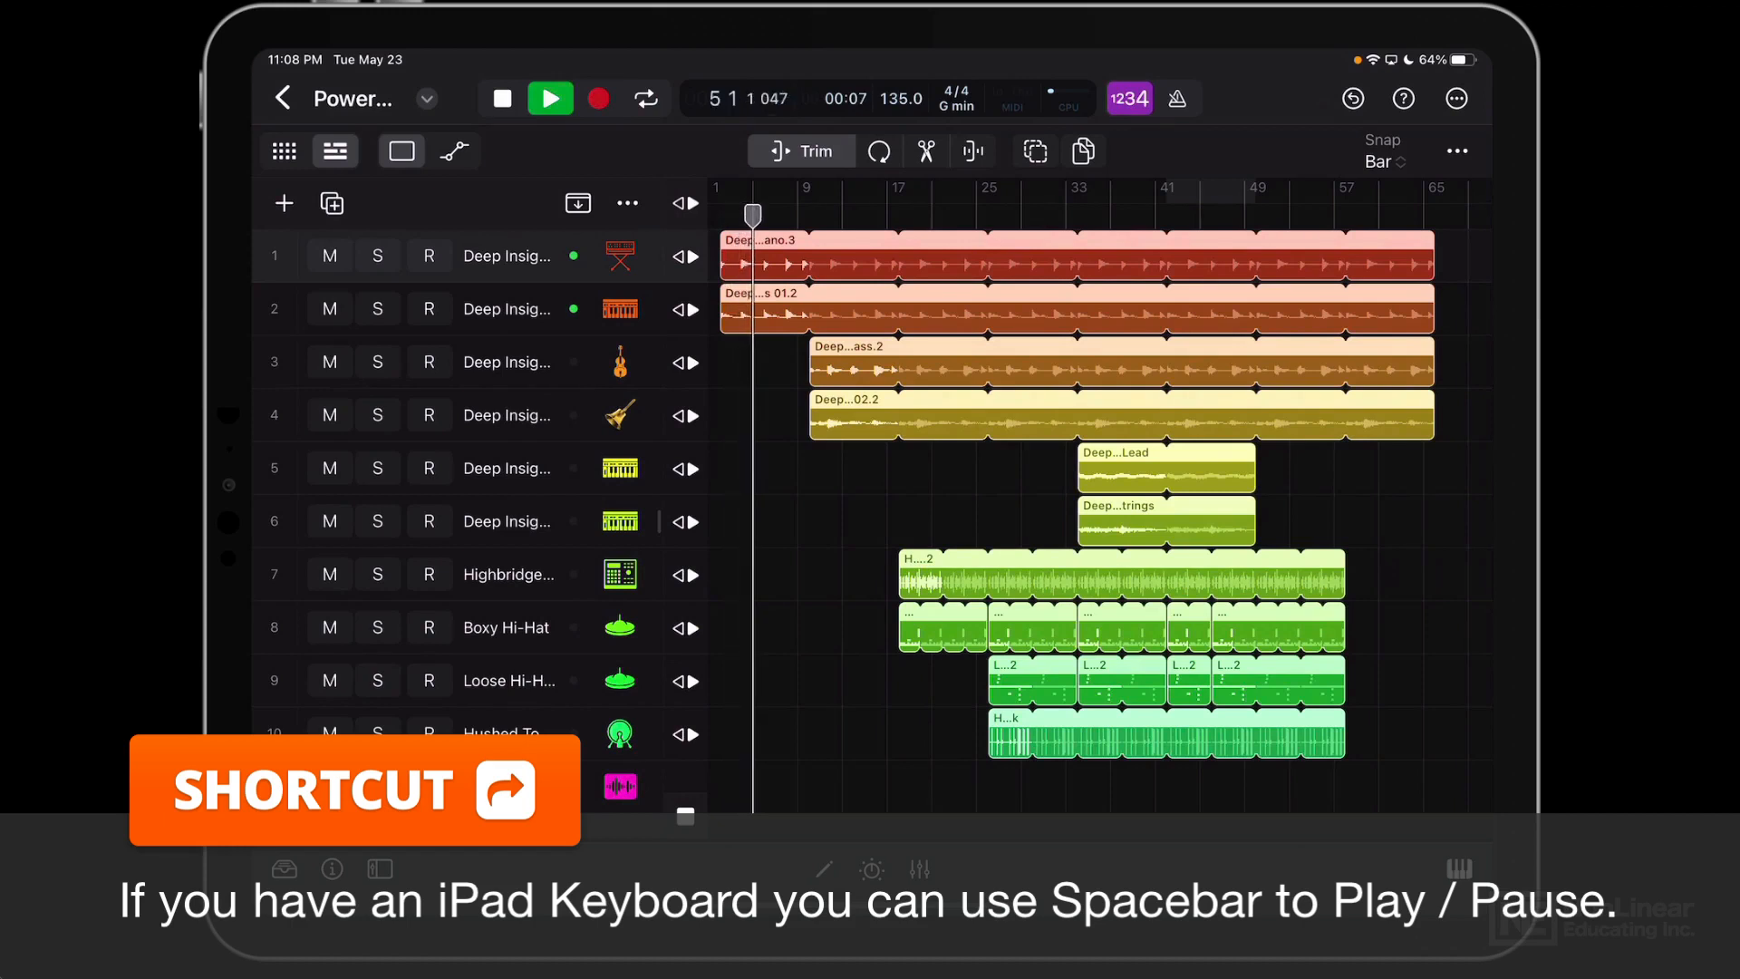